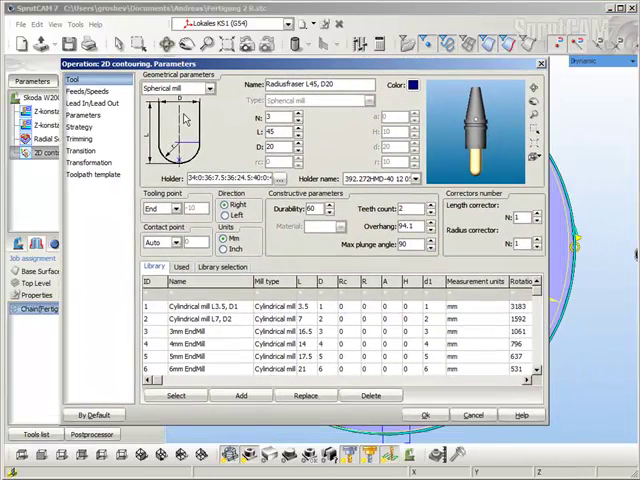
Step: Assign the spherical Radiusfraser L45 D20 mill with a top level of 15
click(83, 116)
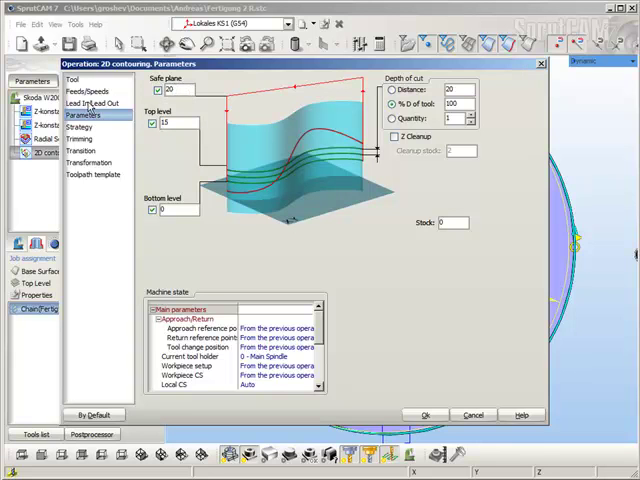
click(90, 103)
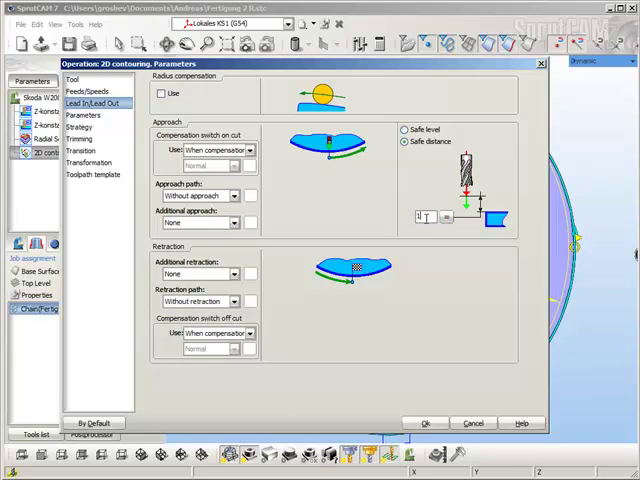
Step: Set Safe distance lead-in and project the toolpath normal to the base surface
click(83, 126)
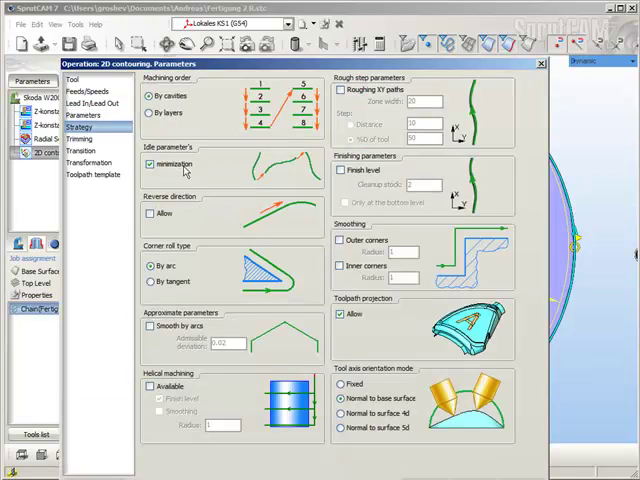